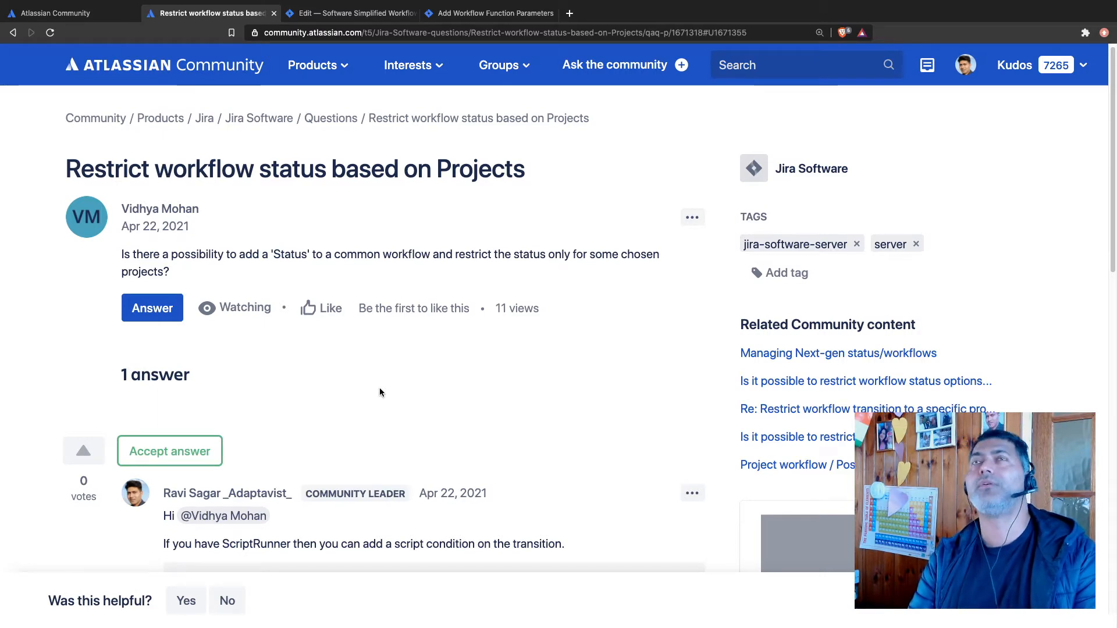
- Read down to the project-key script condition answer, then switch to the Jira workflow edit tab
scroll(down, 3)
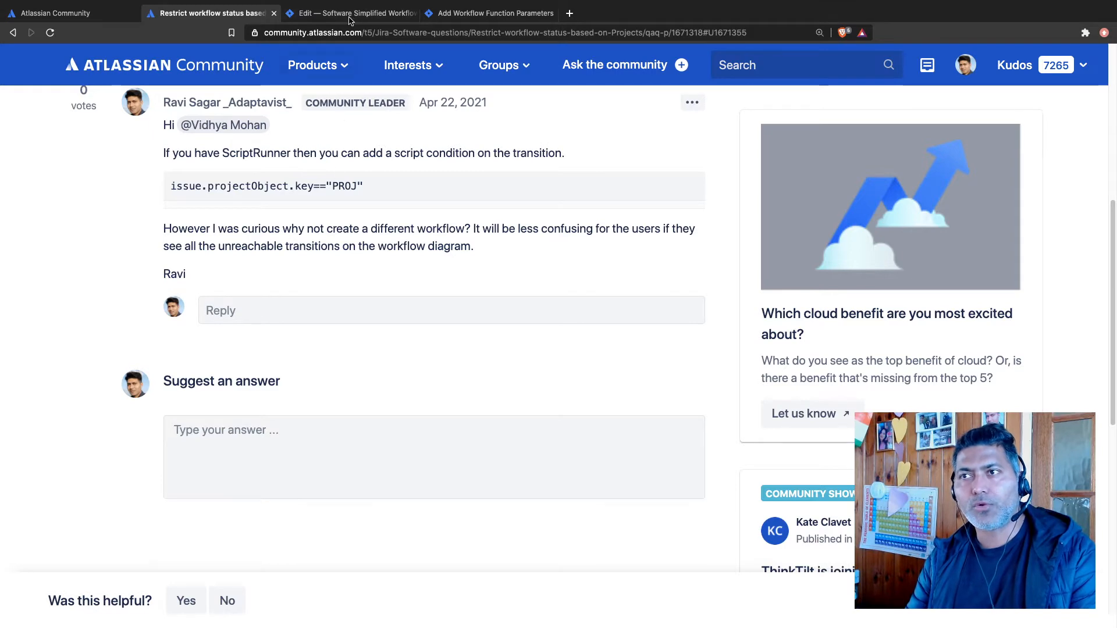
click(360, 13)
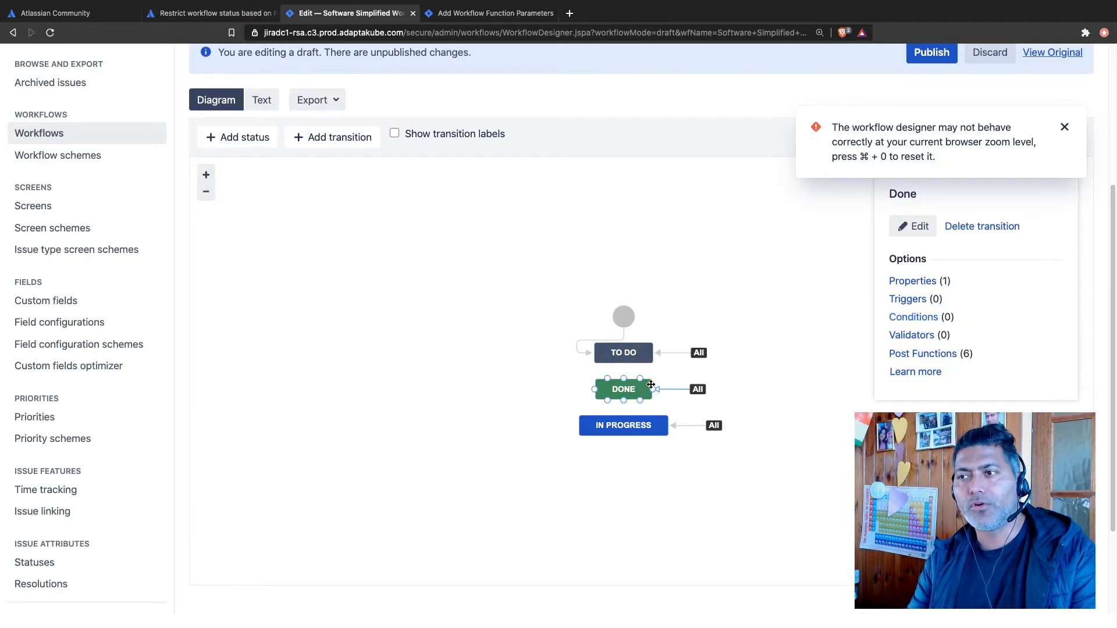
click(623, 426)
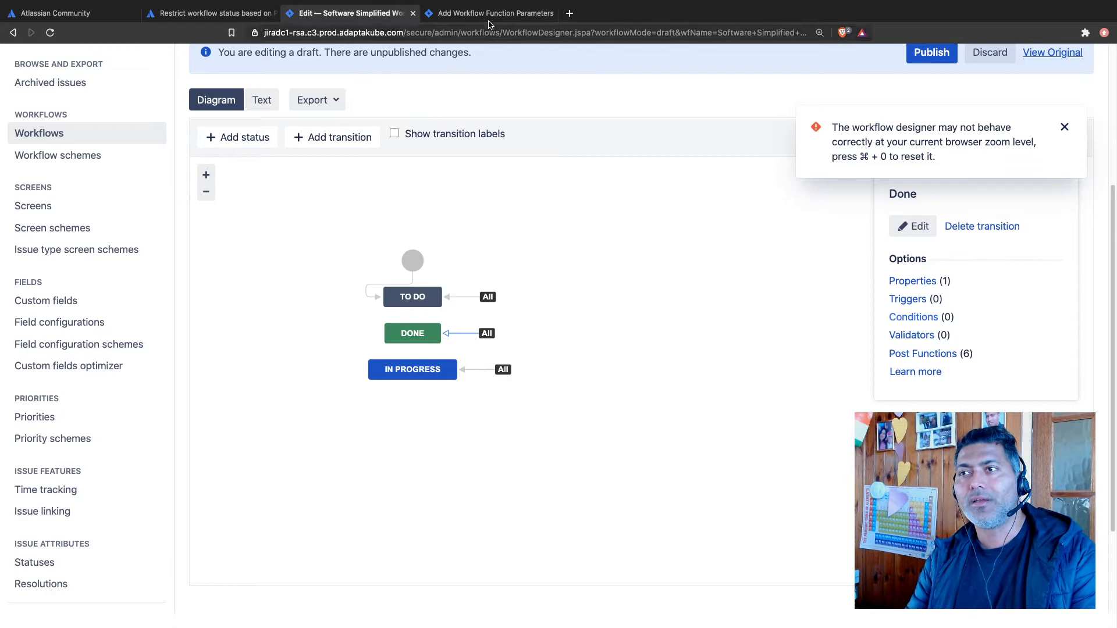
click(496, 13)
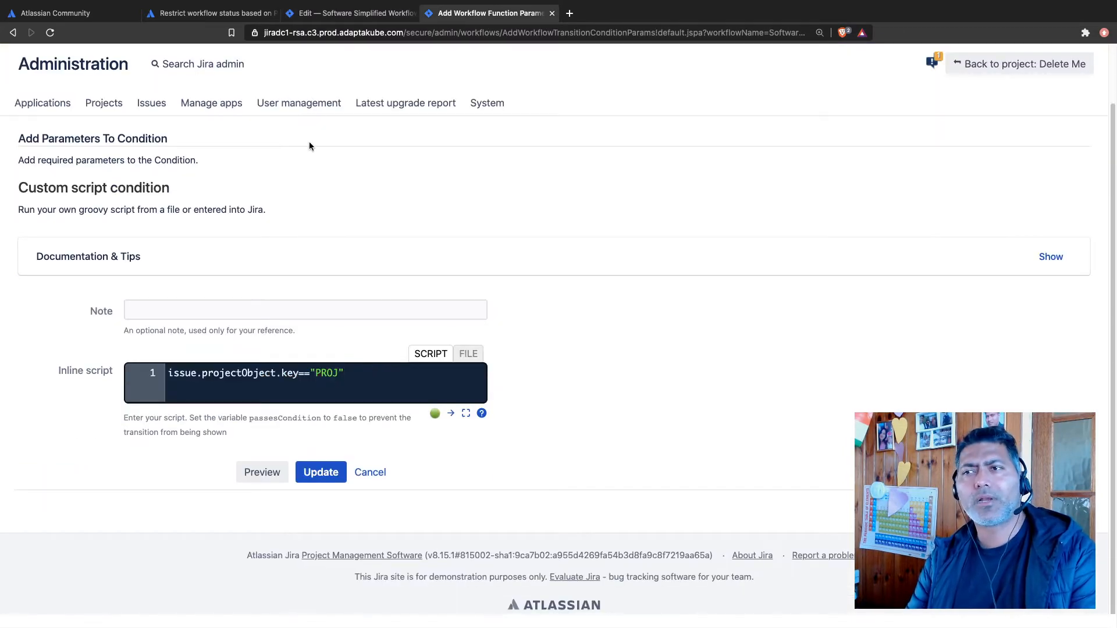
click(355, 13)
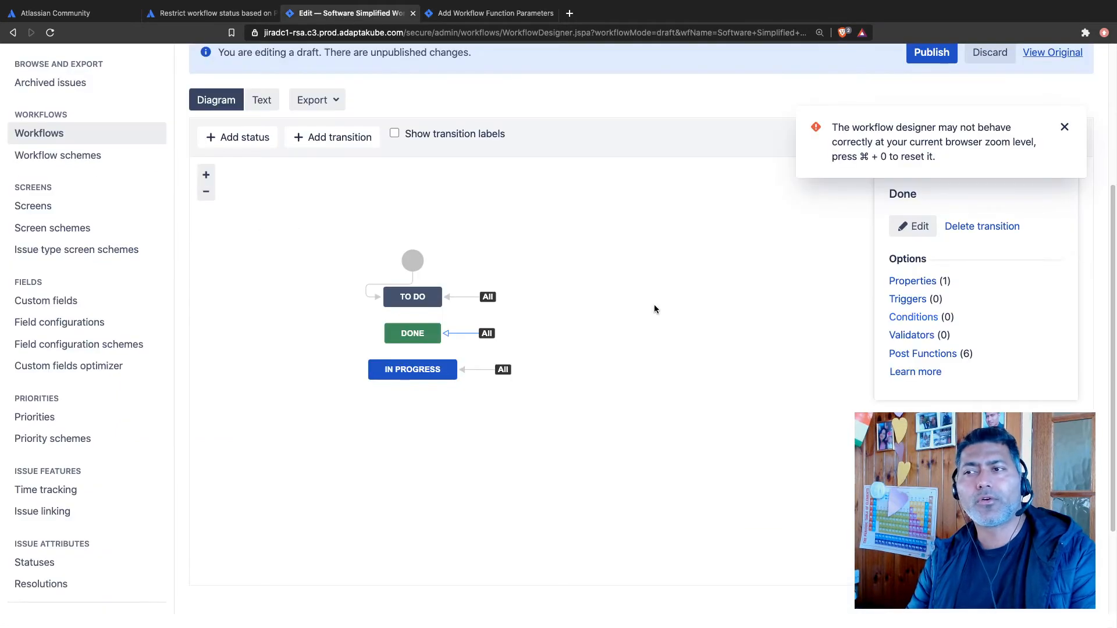
mouse_move(582, 375)
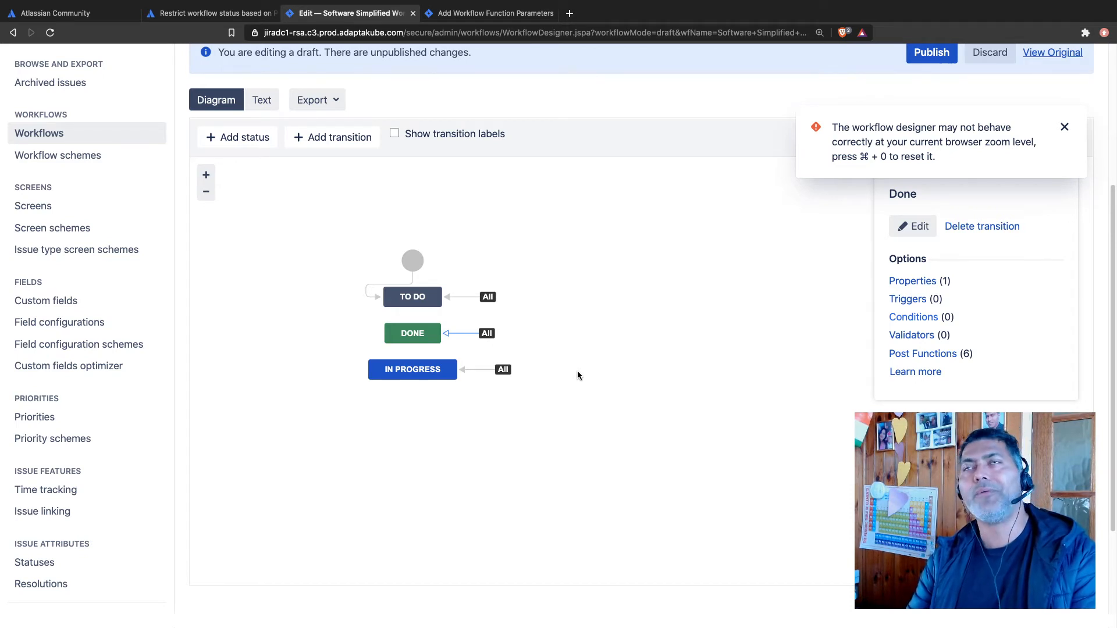
mouse_move(566, 377)
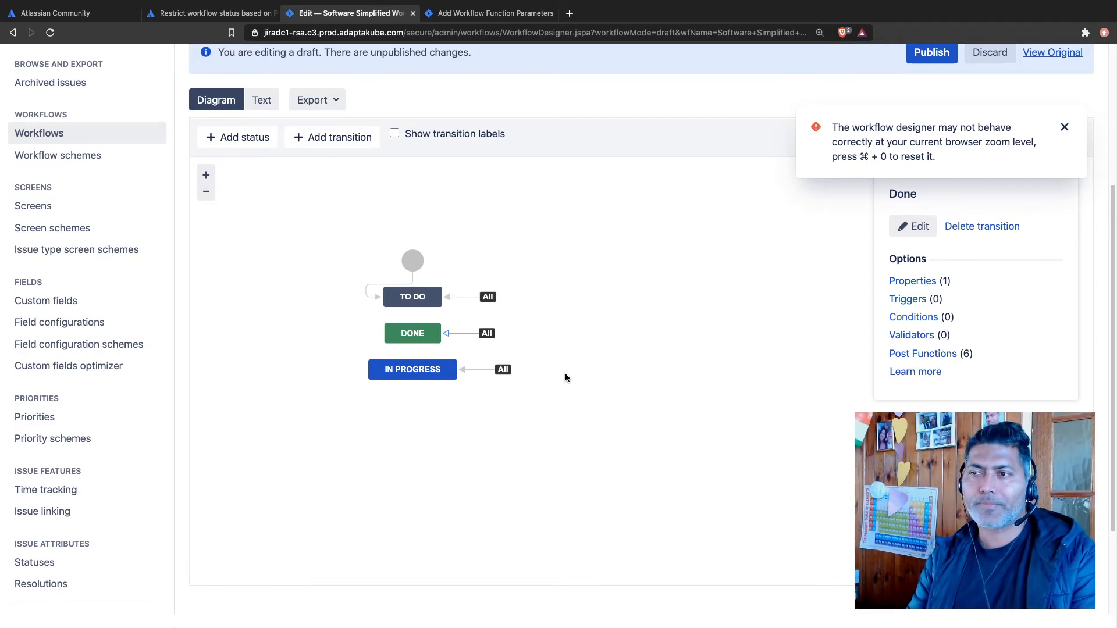
mouse_move(556, 378)
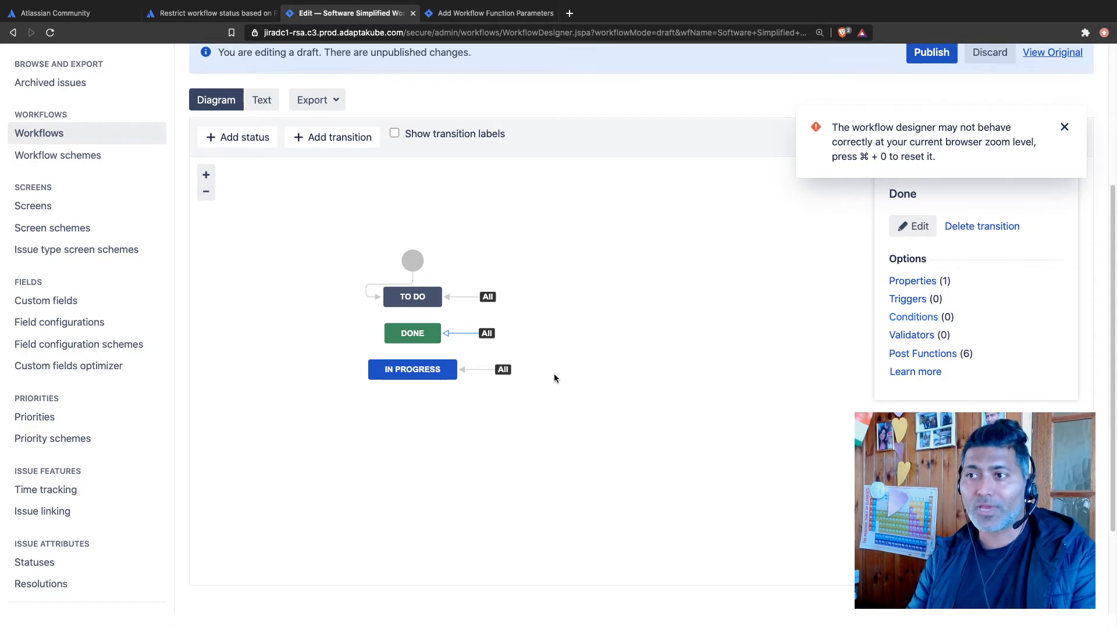
mouse_move(540, 412)
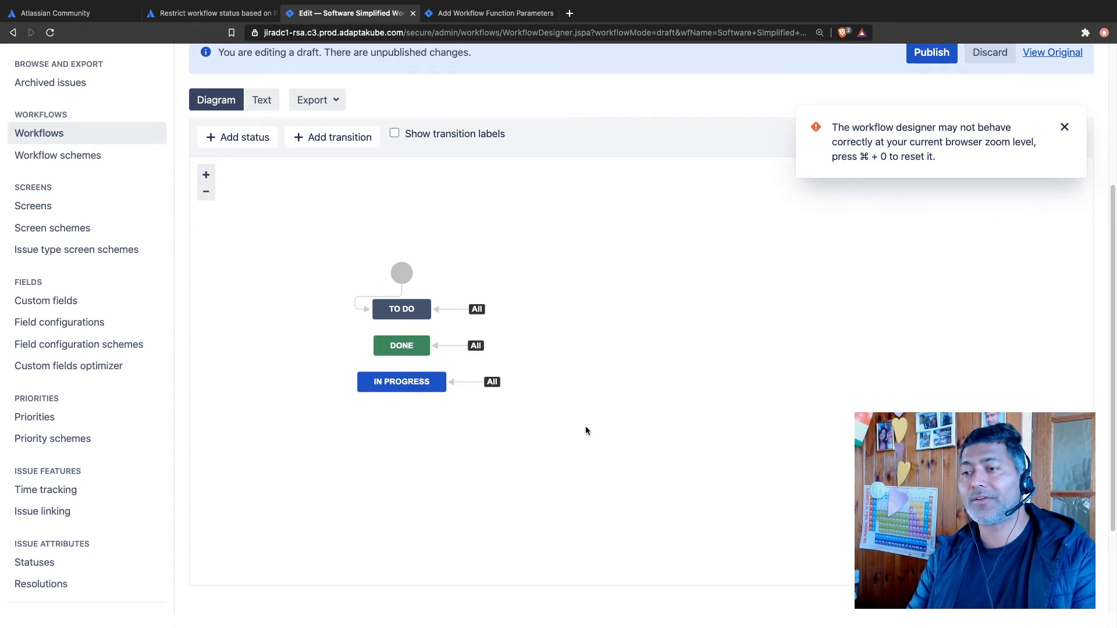
- Dismiss the Done transition panel, select the In Progress status, then return to the community question tab
click(402, 382)
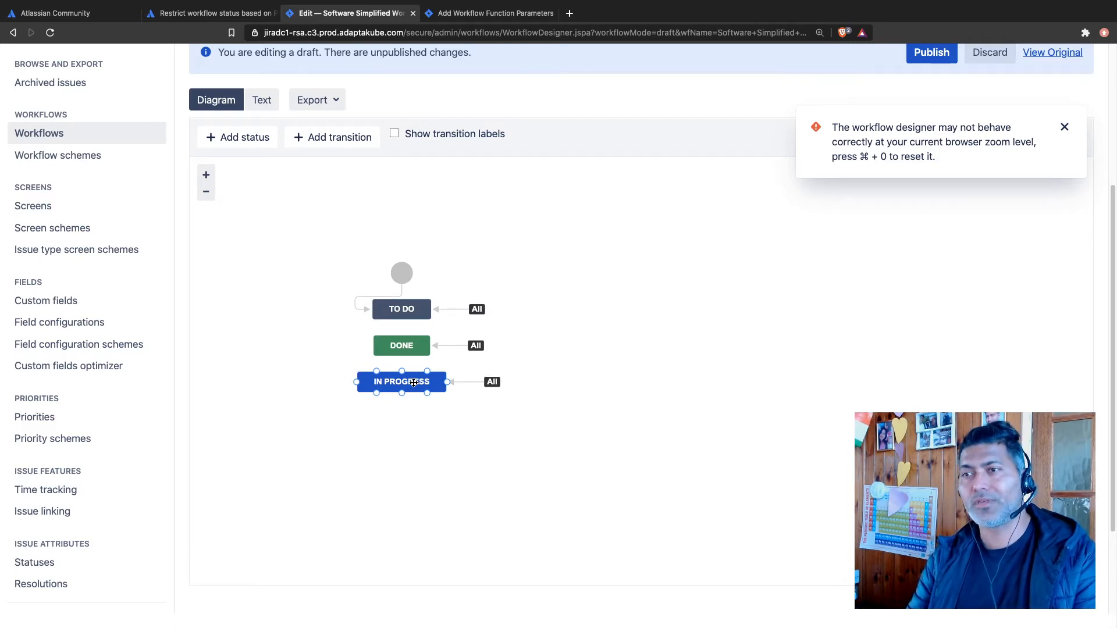
click(334, 242)
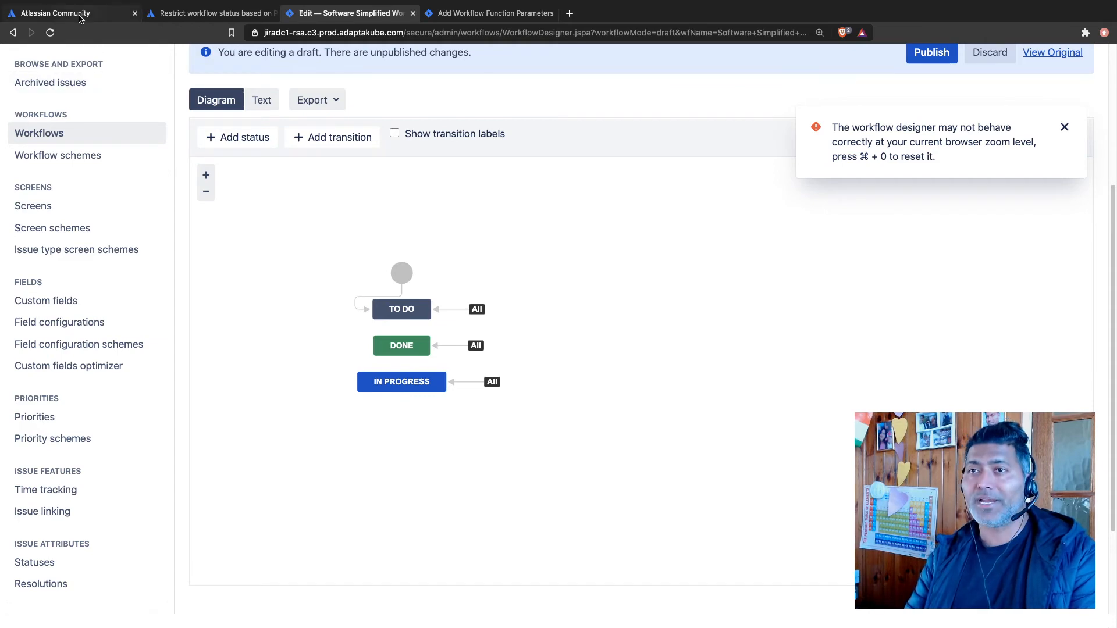
click(216, 12)
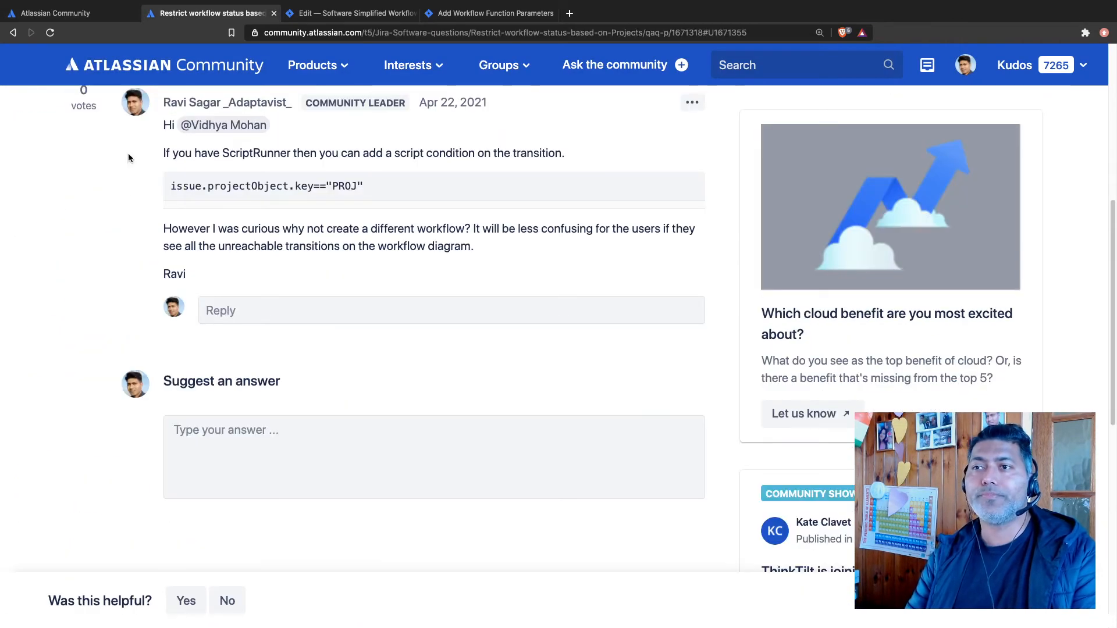
scroll(up, 3)
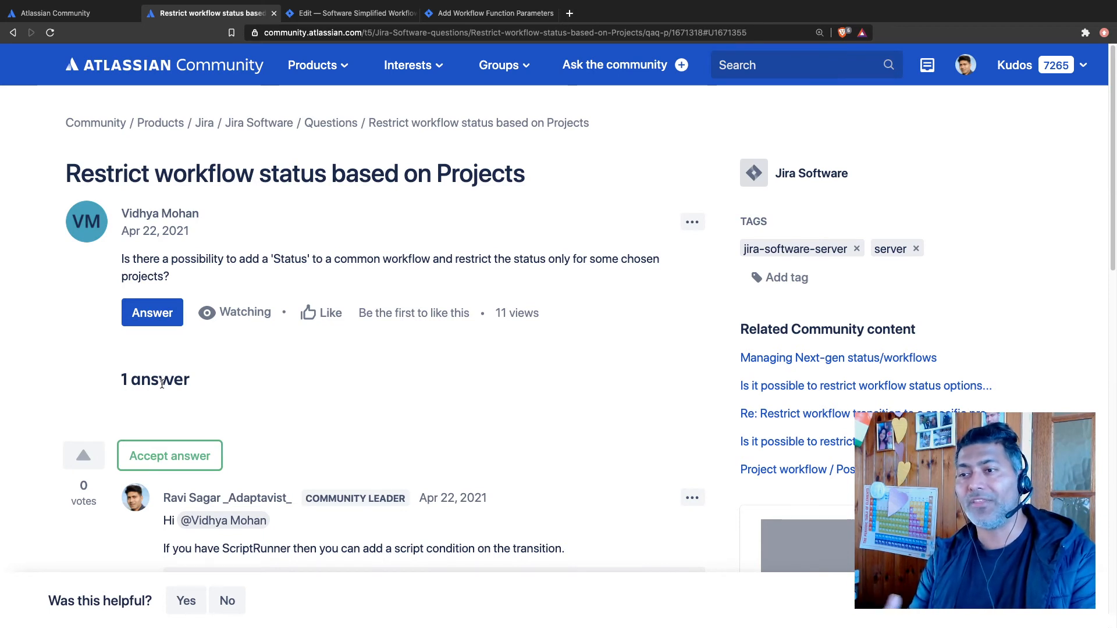
mouse_move(246, 384)
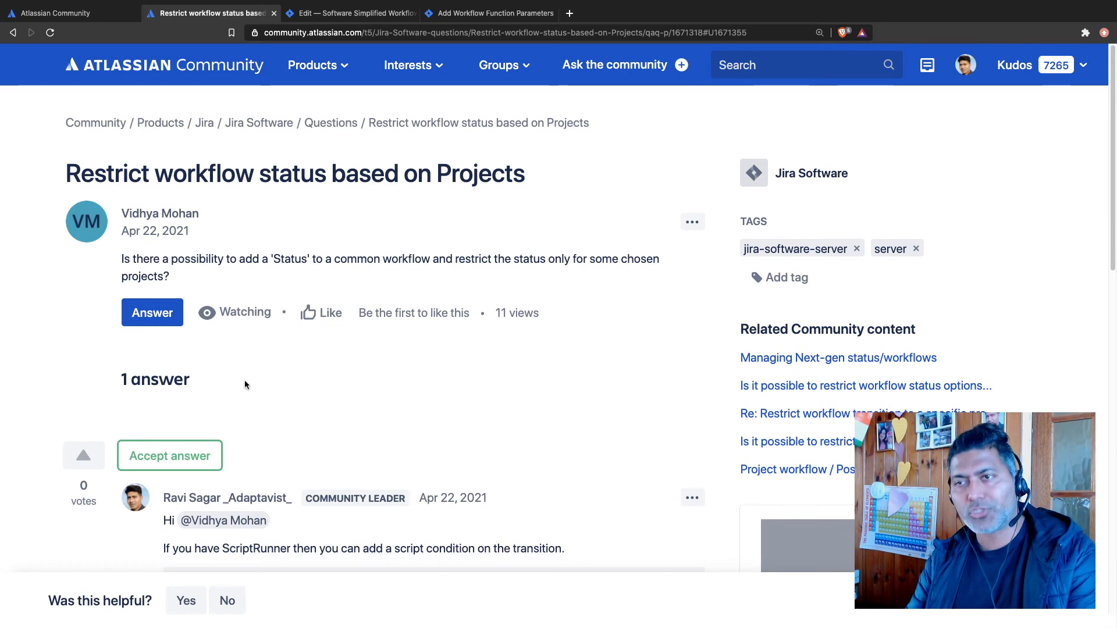
scroll(down, 3)
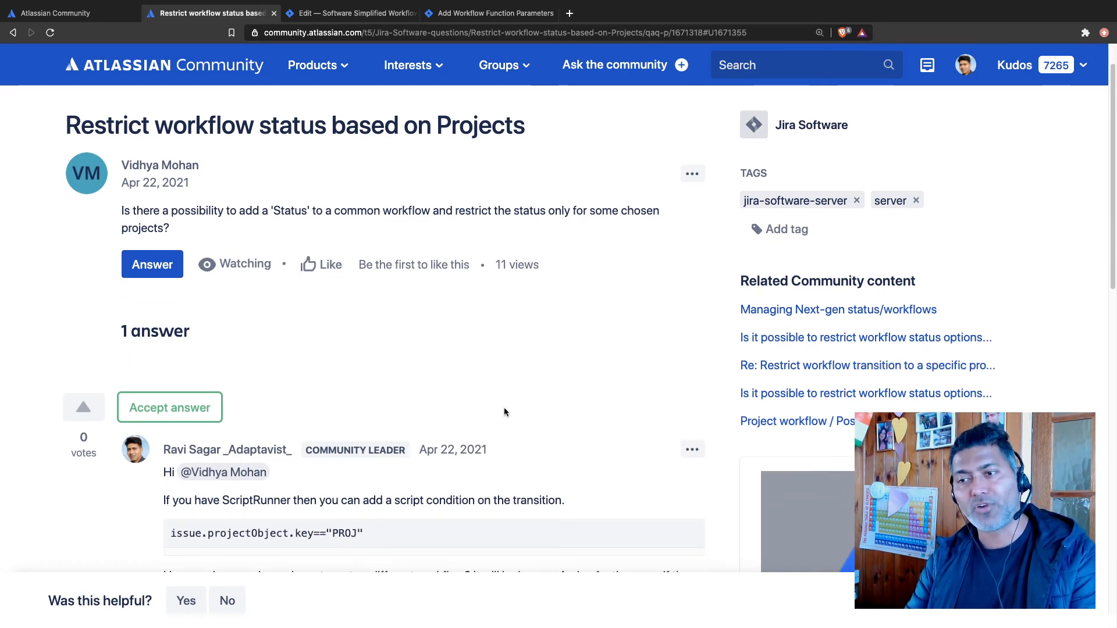
scroll(down, 3)
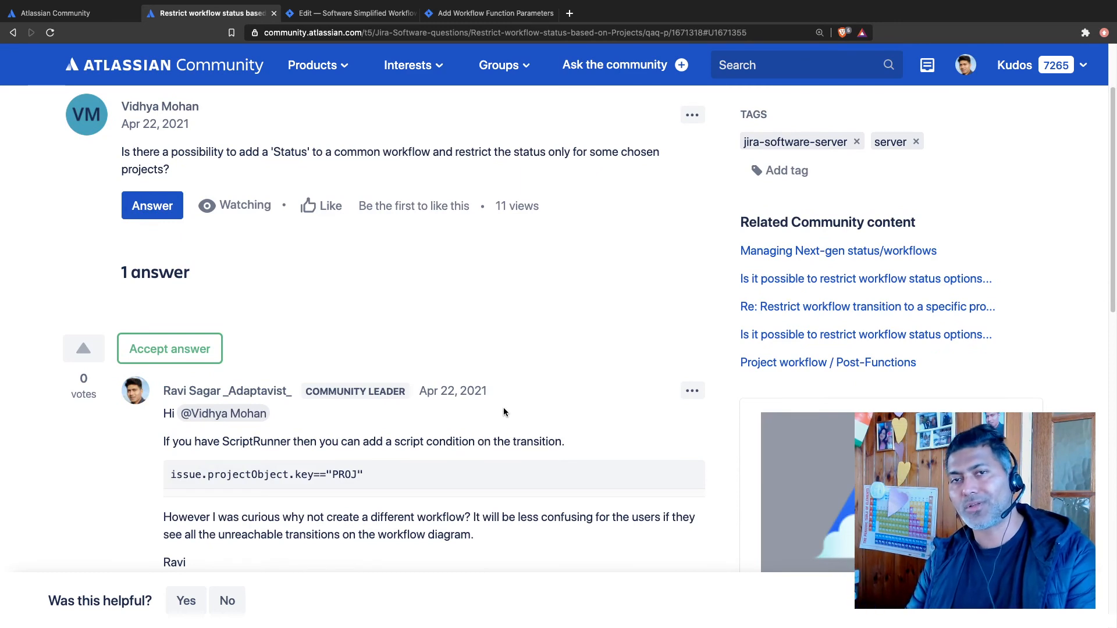
scroll(down, 3)
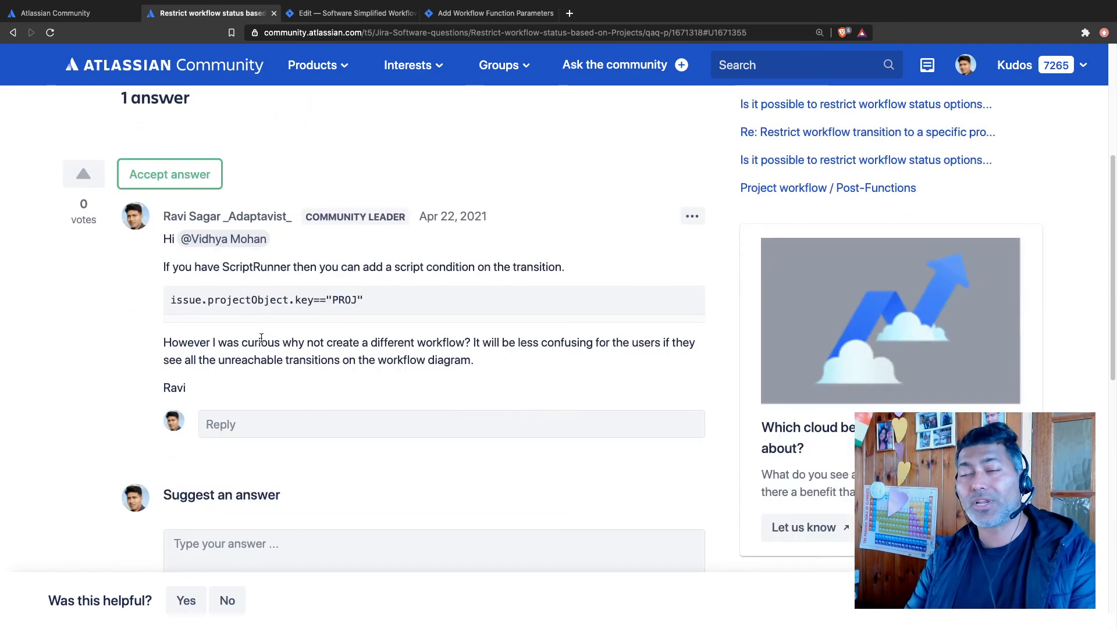